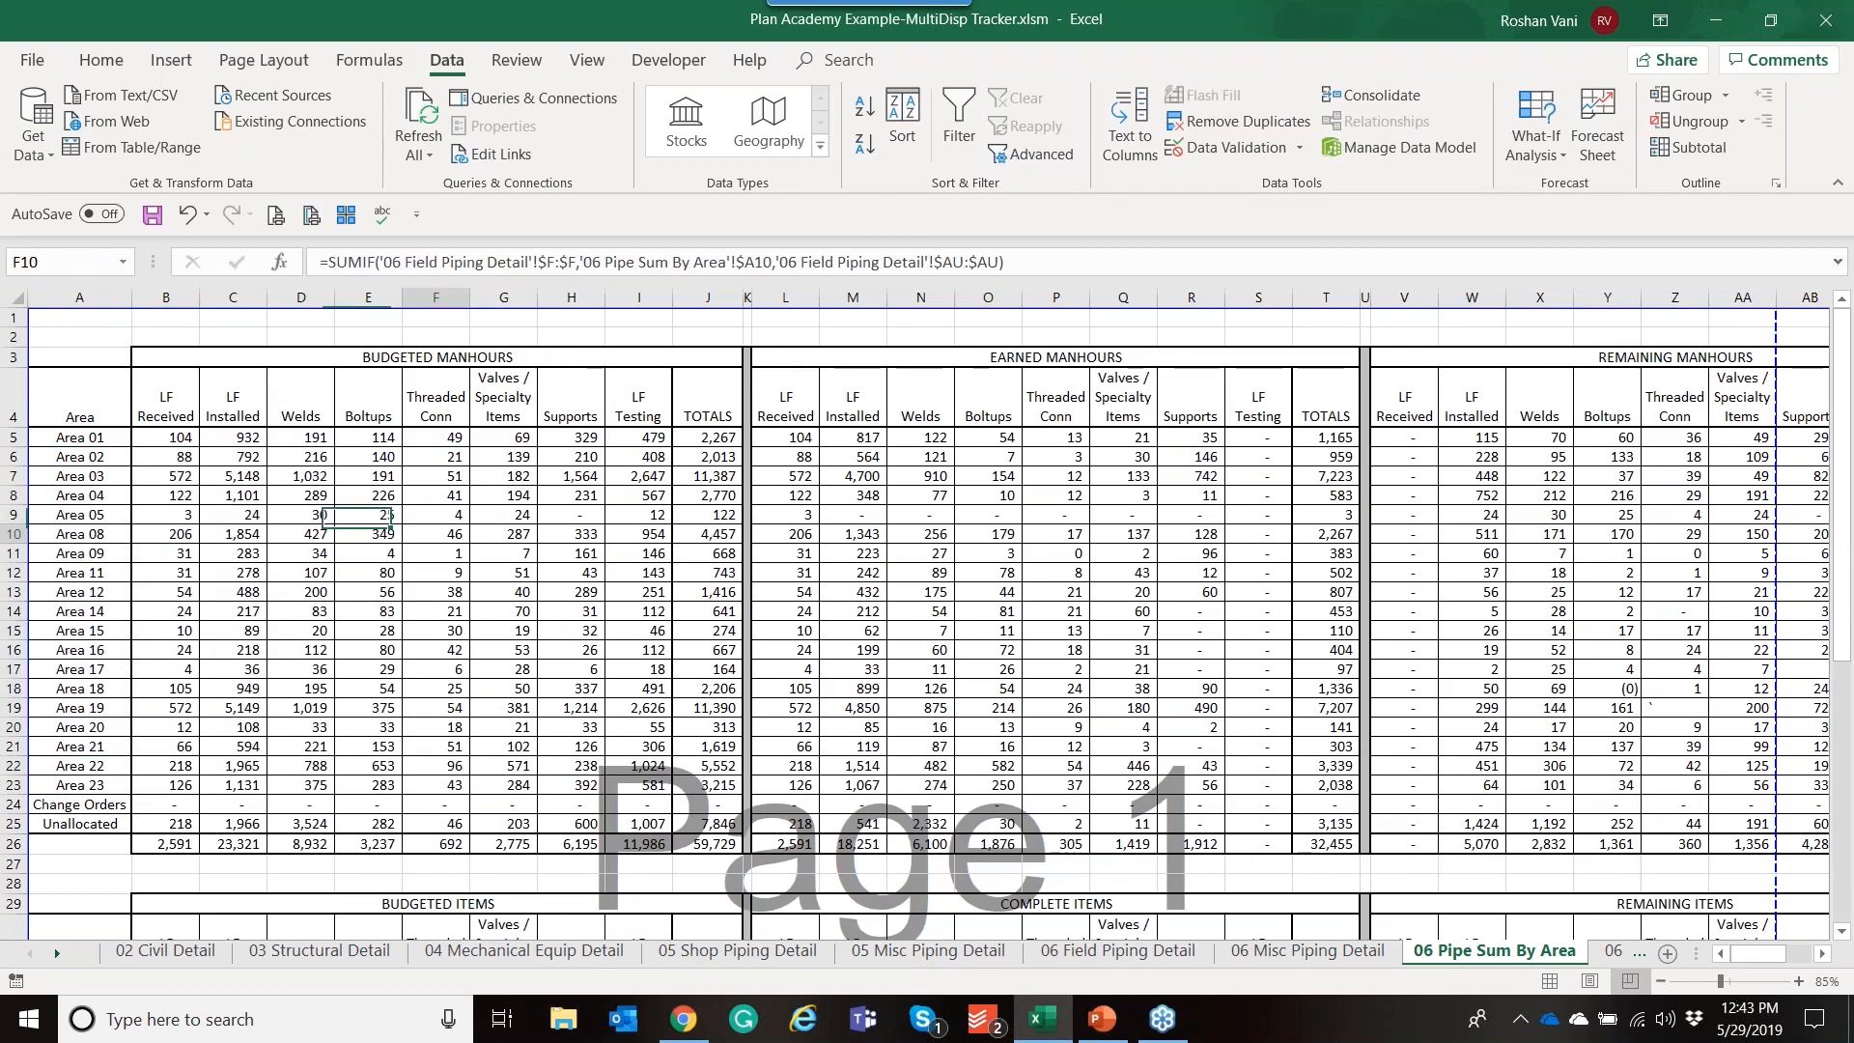
Check the Area 15 budgeted total, then move through 06 Pipe Sum By Service to the 06 Misc Piping Detail sheet
click(707, 630)
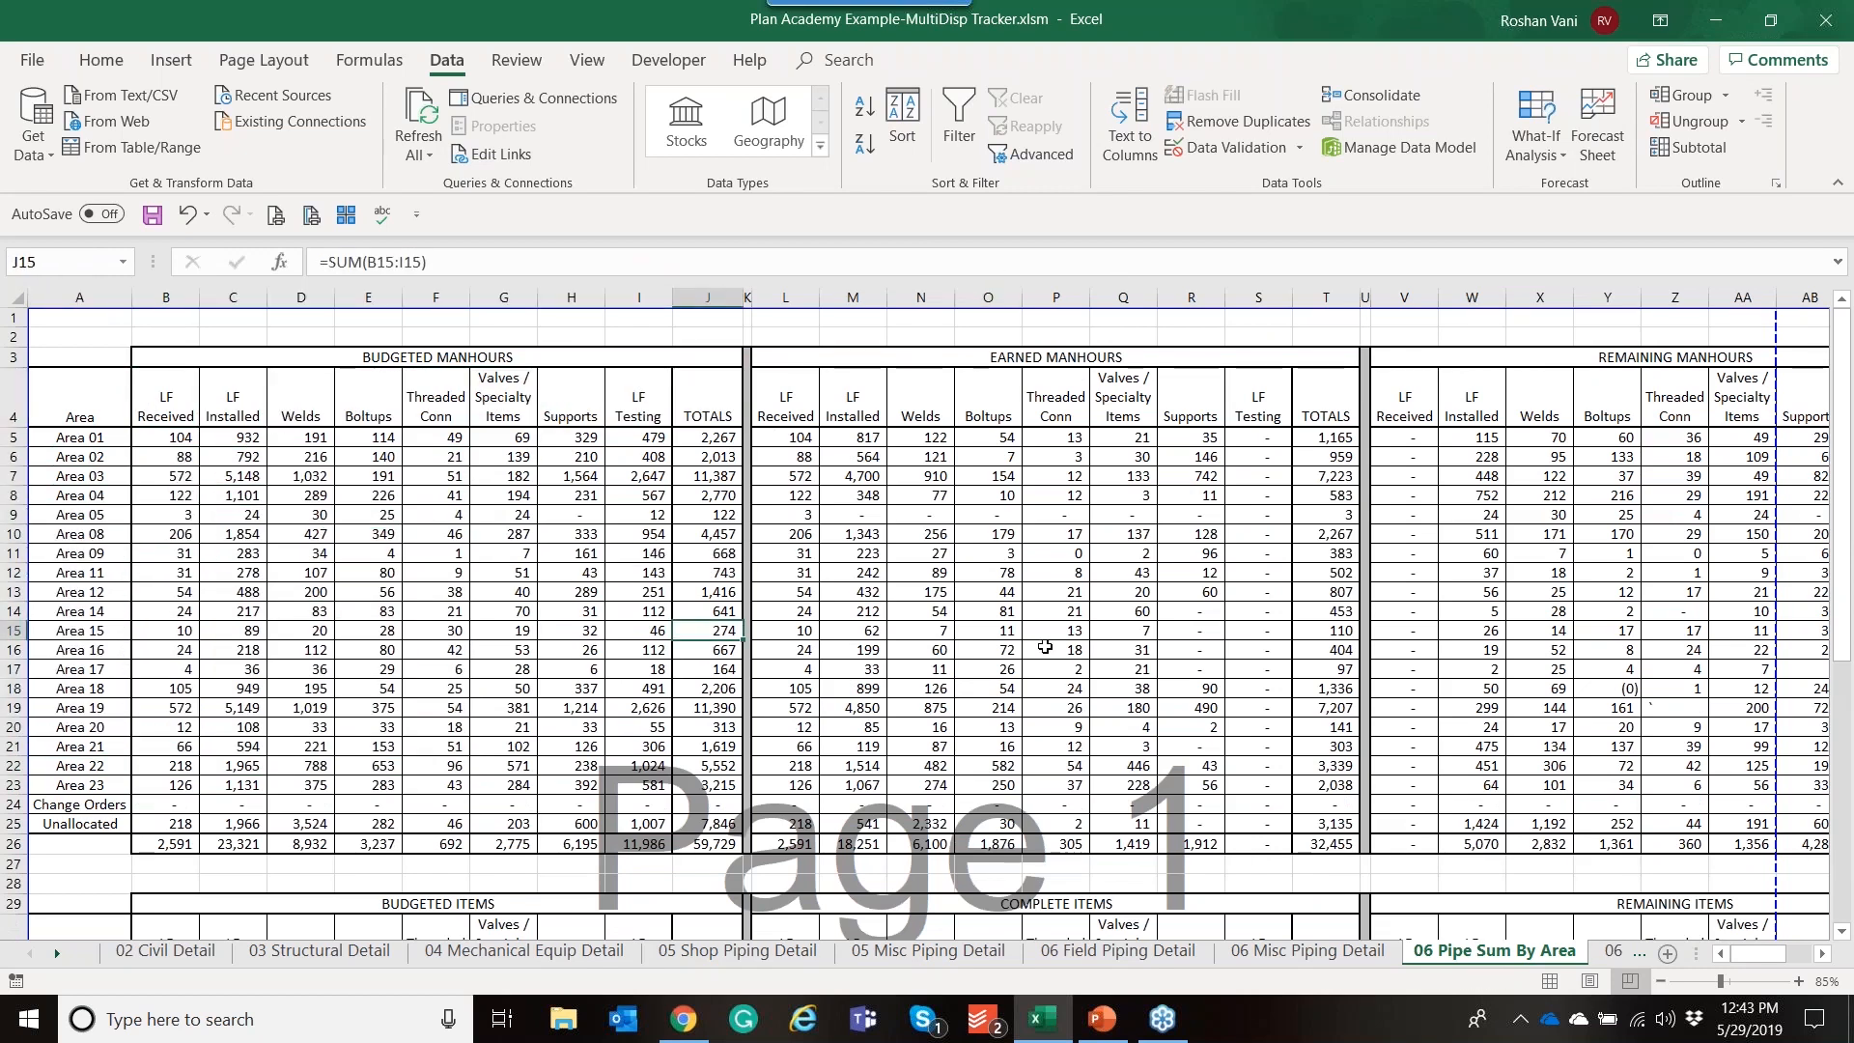
scroll(down, 3)
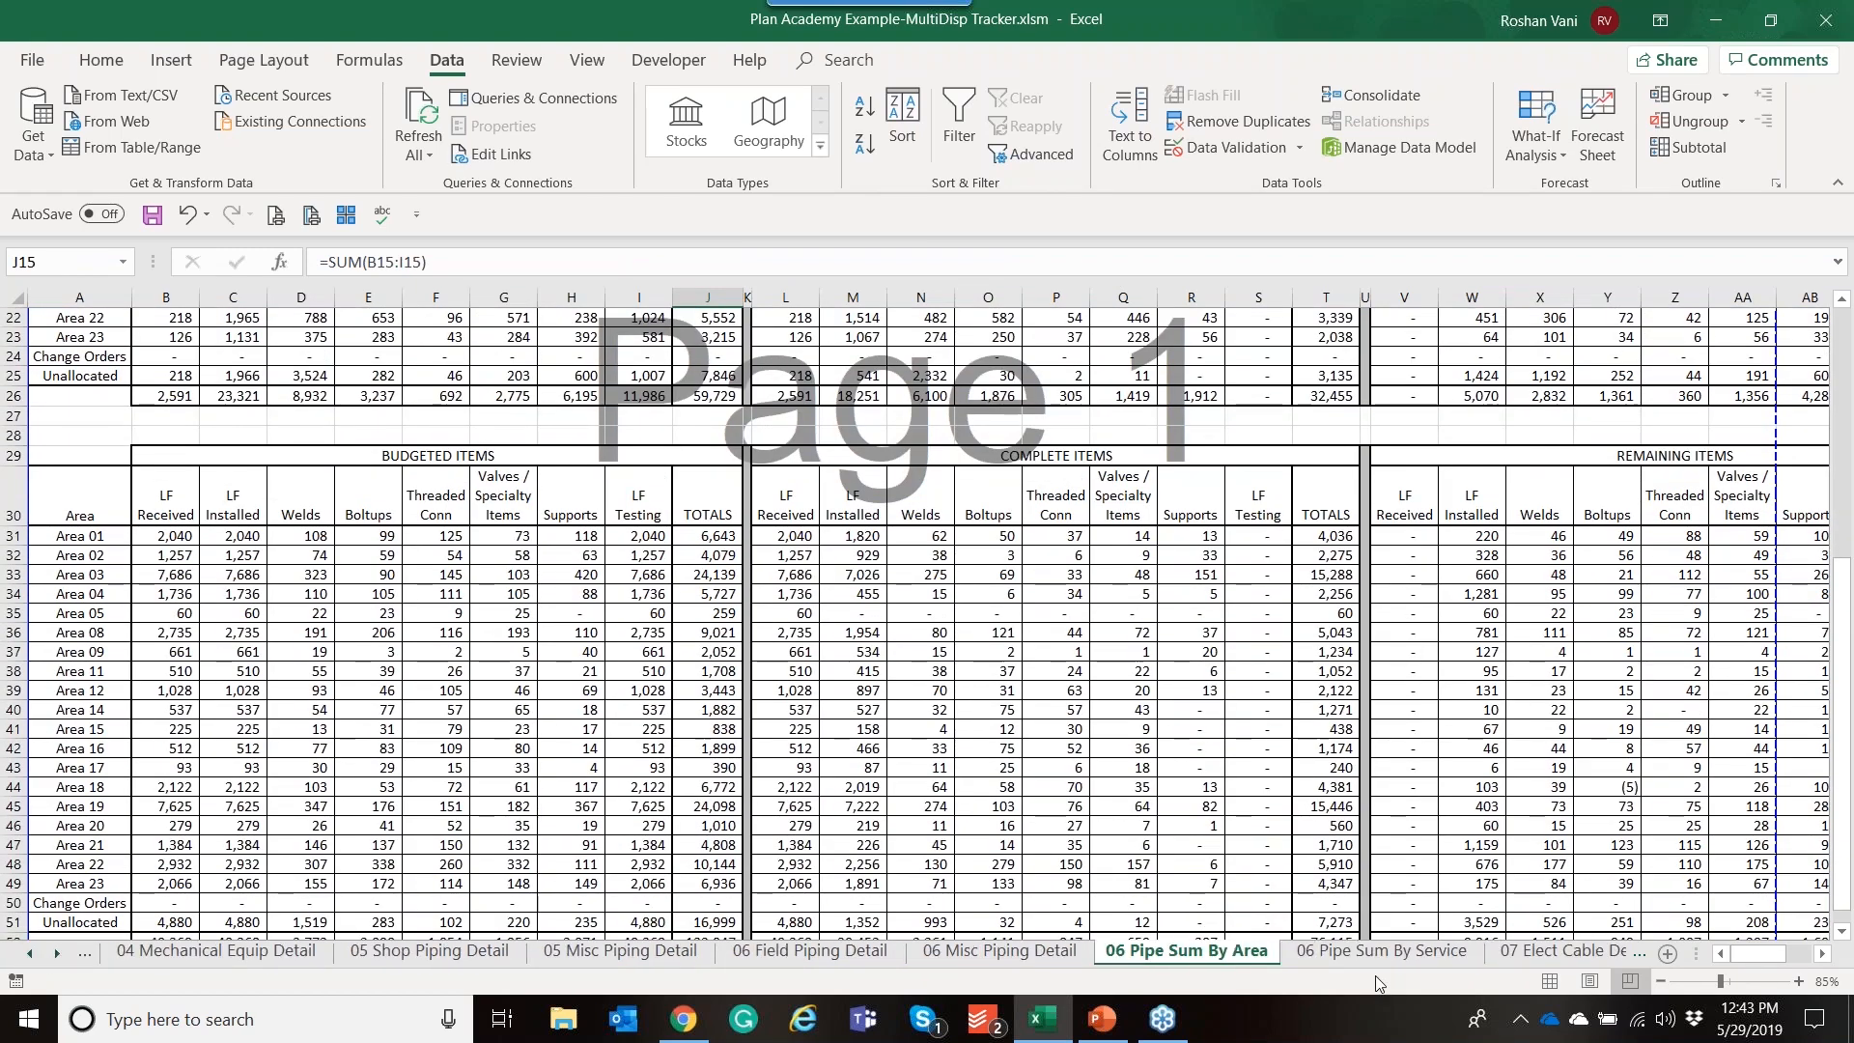
click(1379, 951)
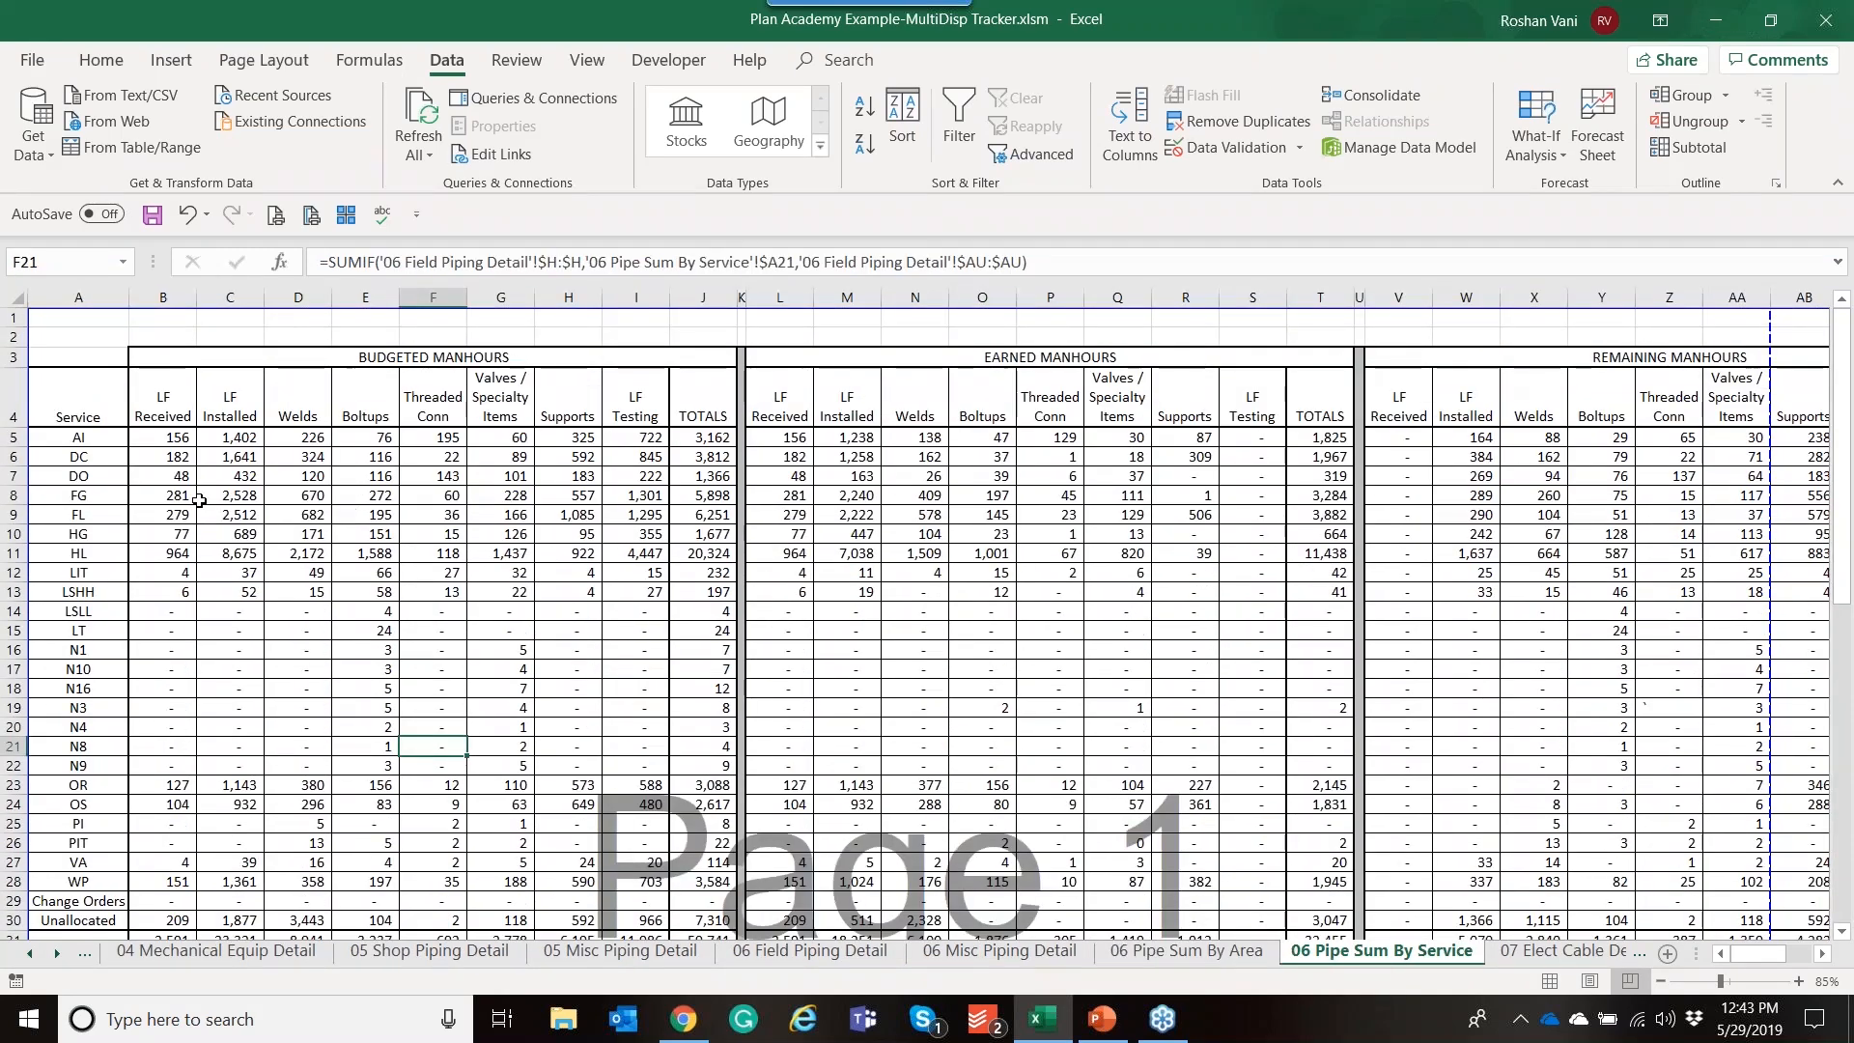
click(193, 950)
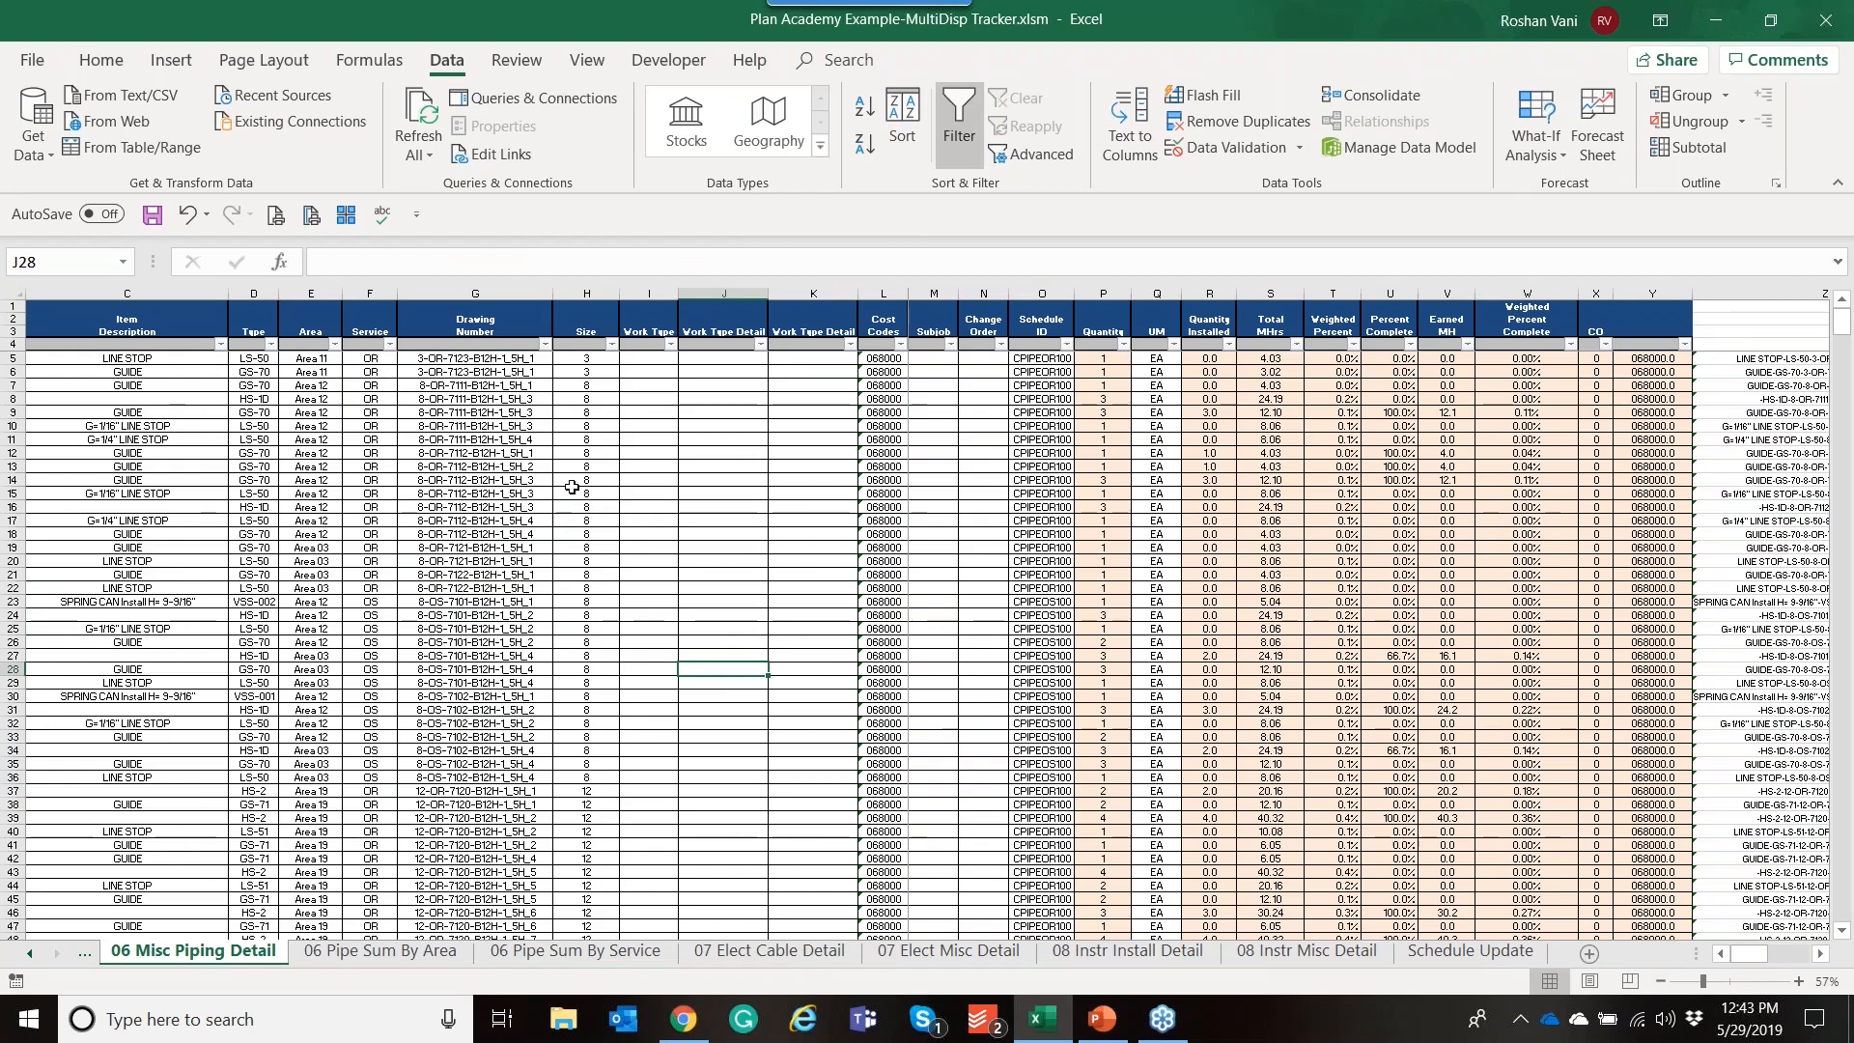
mouse_move(575, 508)
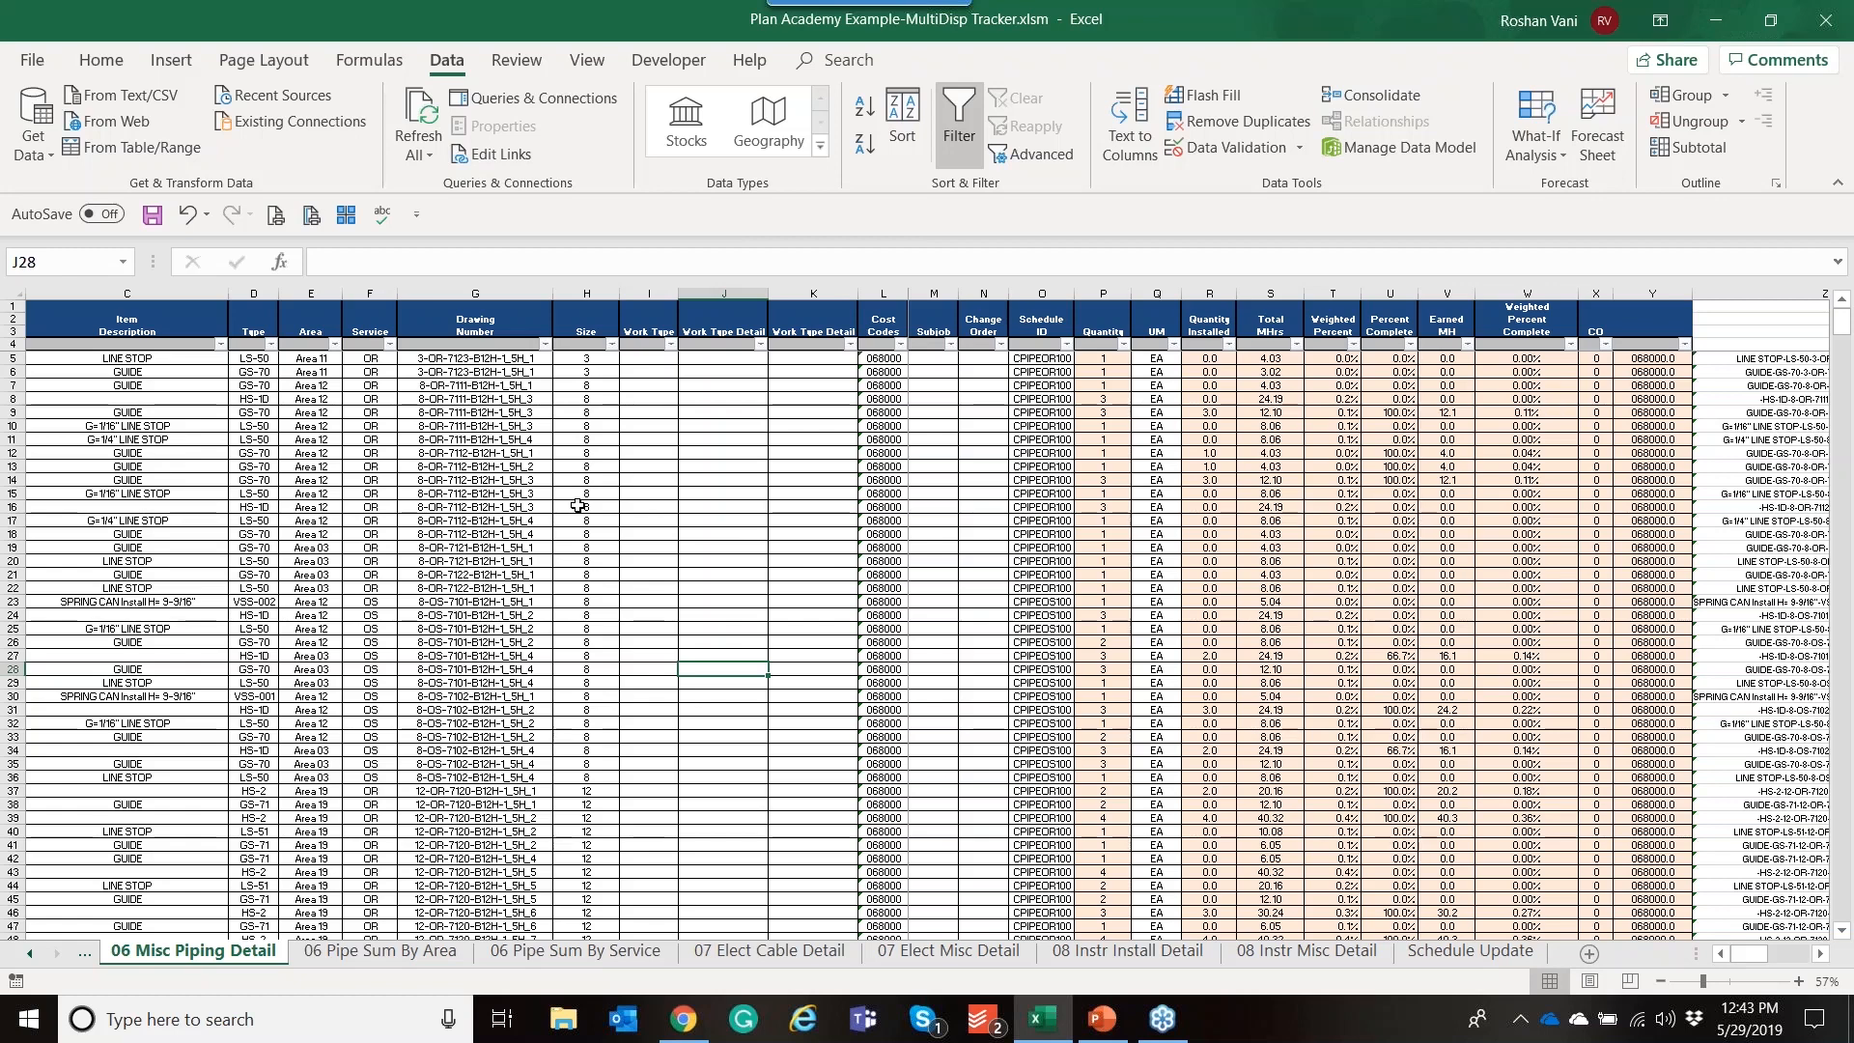
From Progress Items, bring up Rules Of Credit under Progress & Performance as the system/activity pivot summary
click(681, 1017)
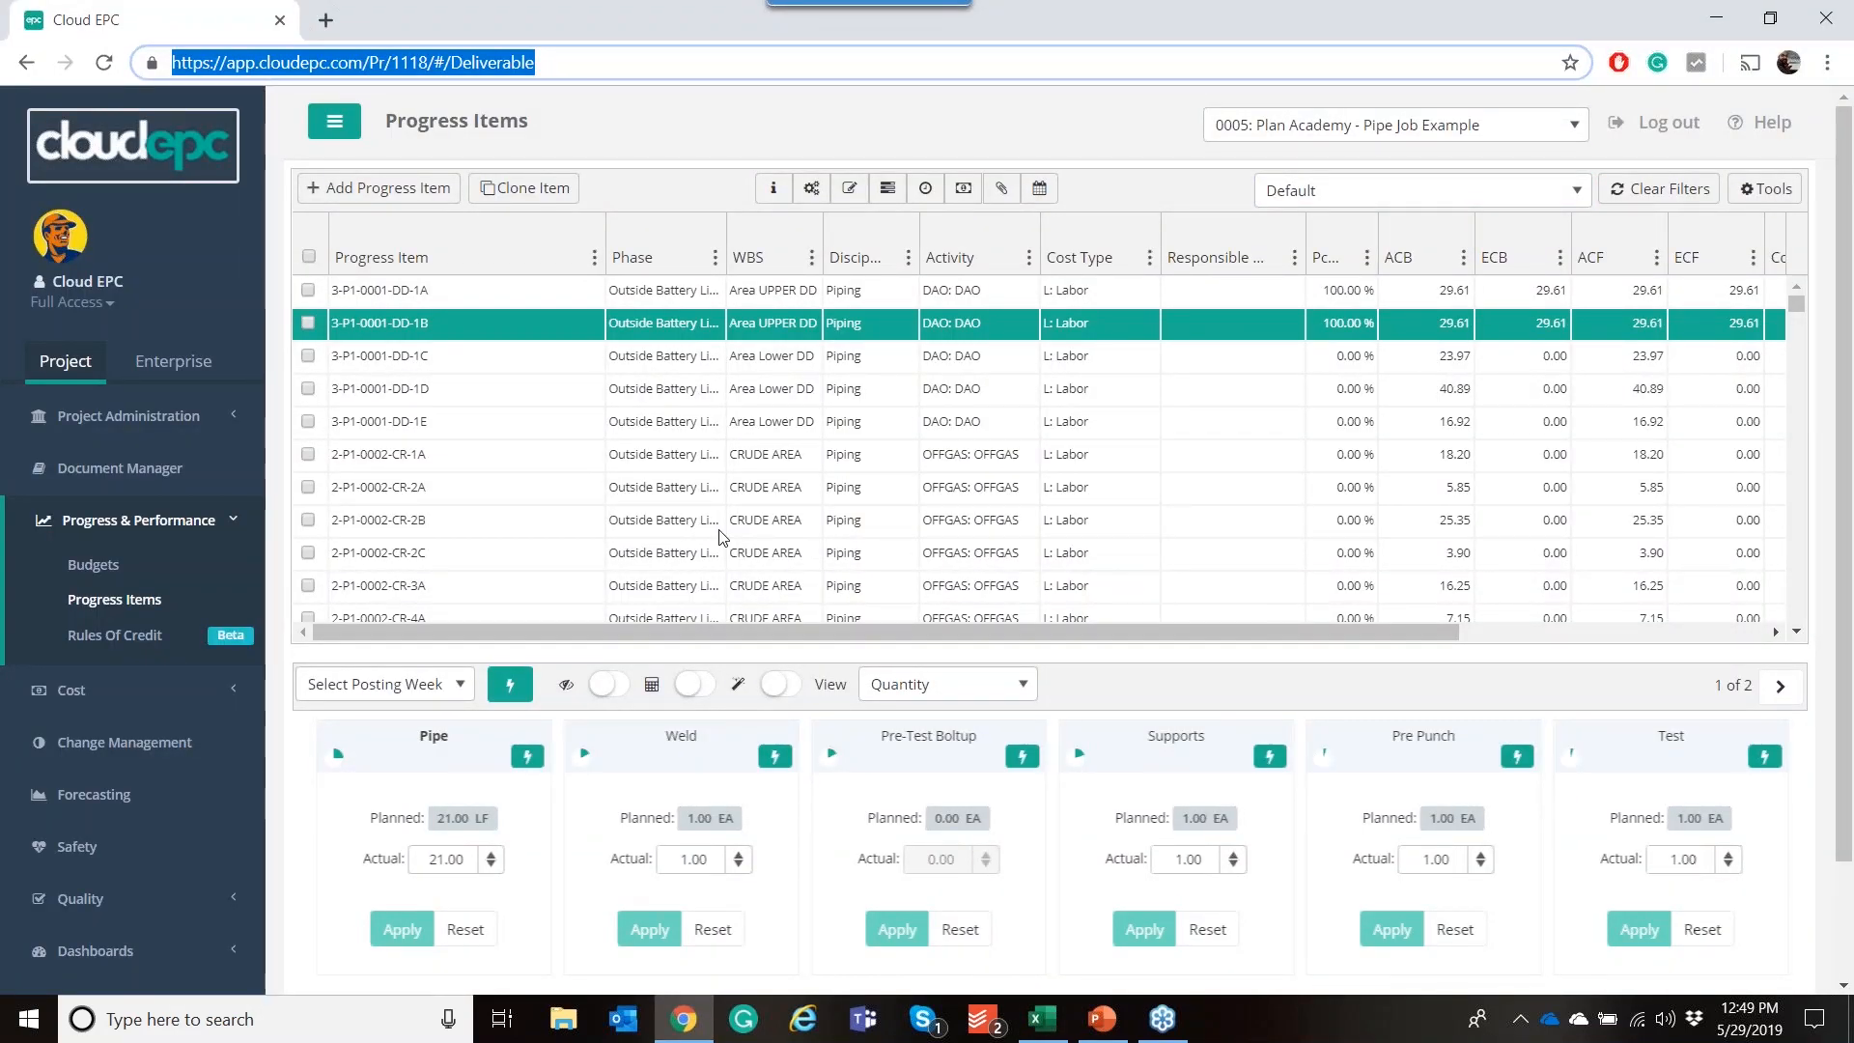
mouse_move(511, 535)
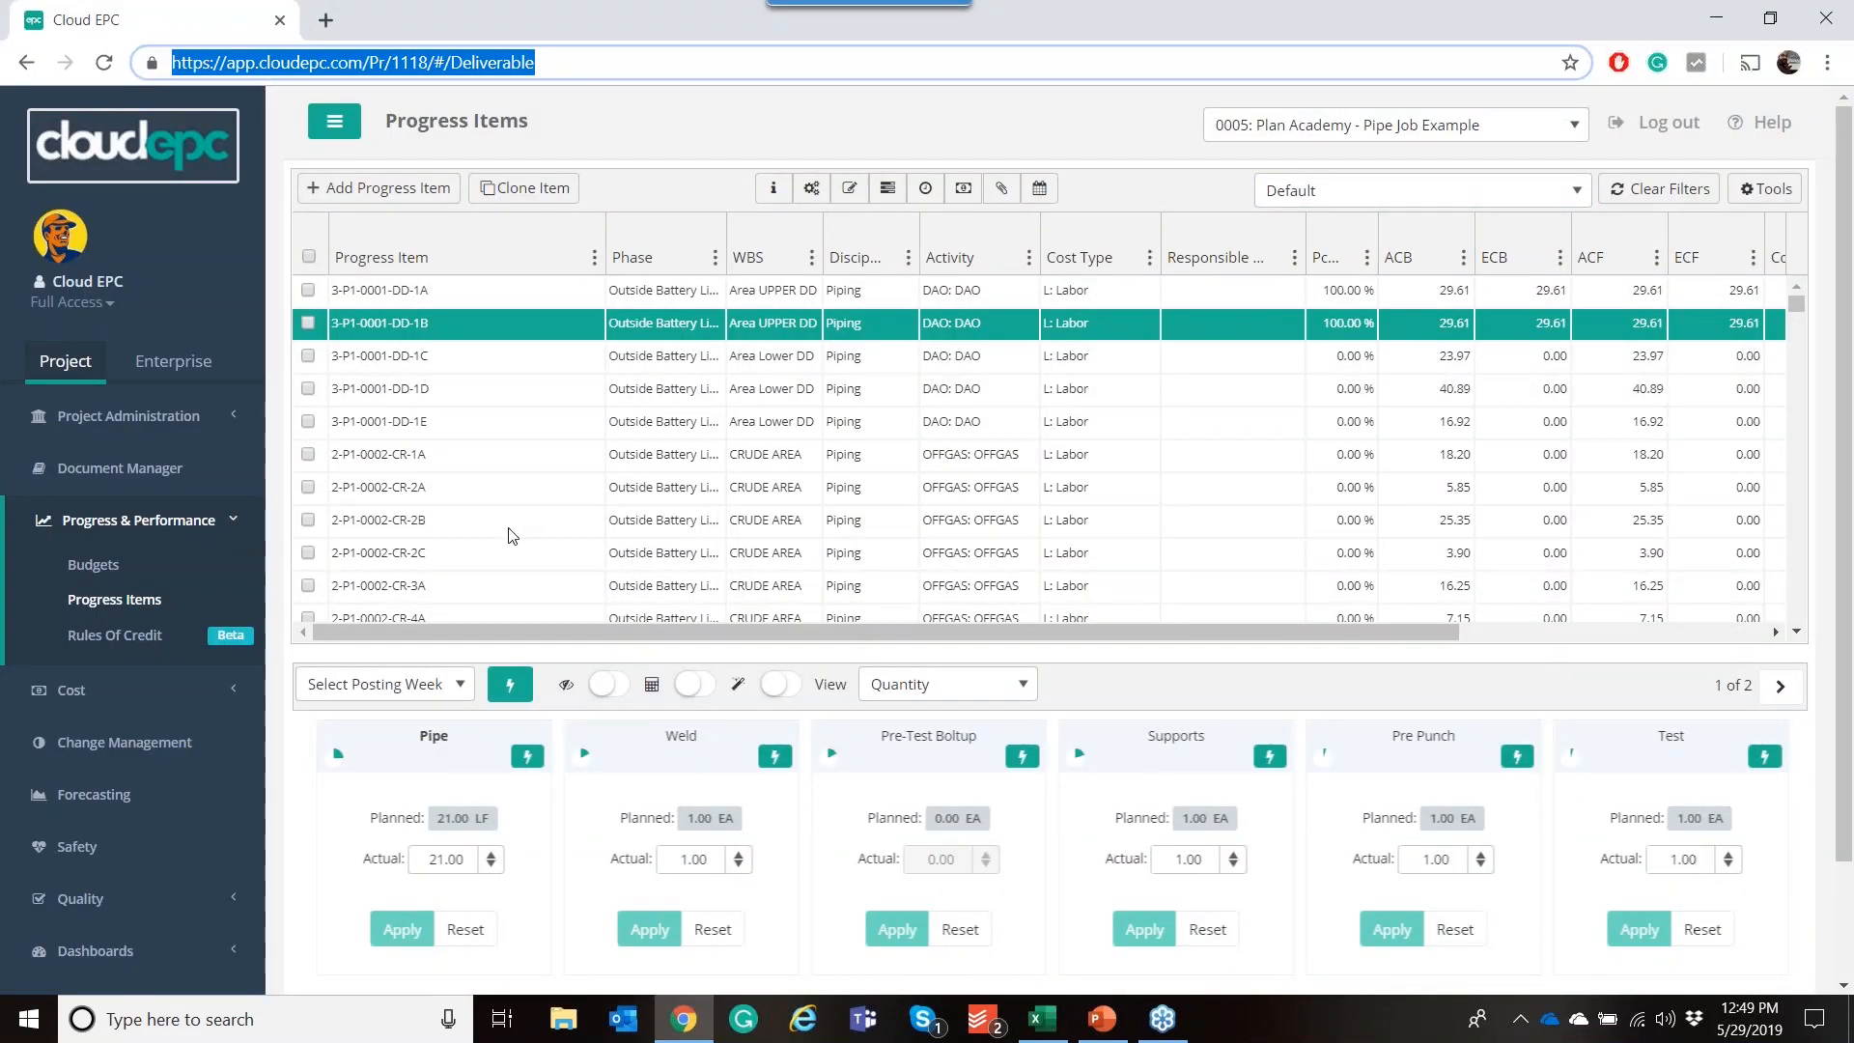
mouse_move(413, 547)
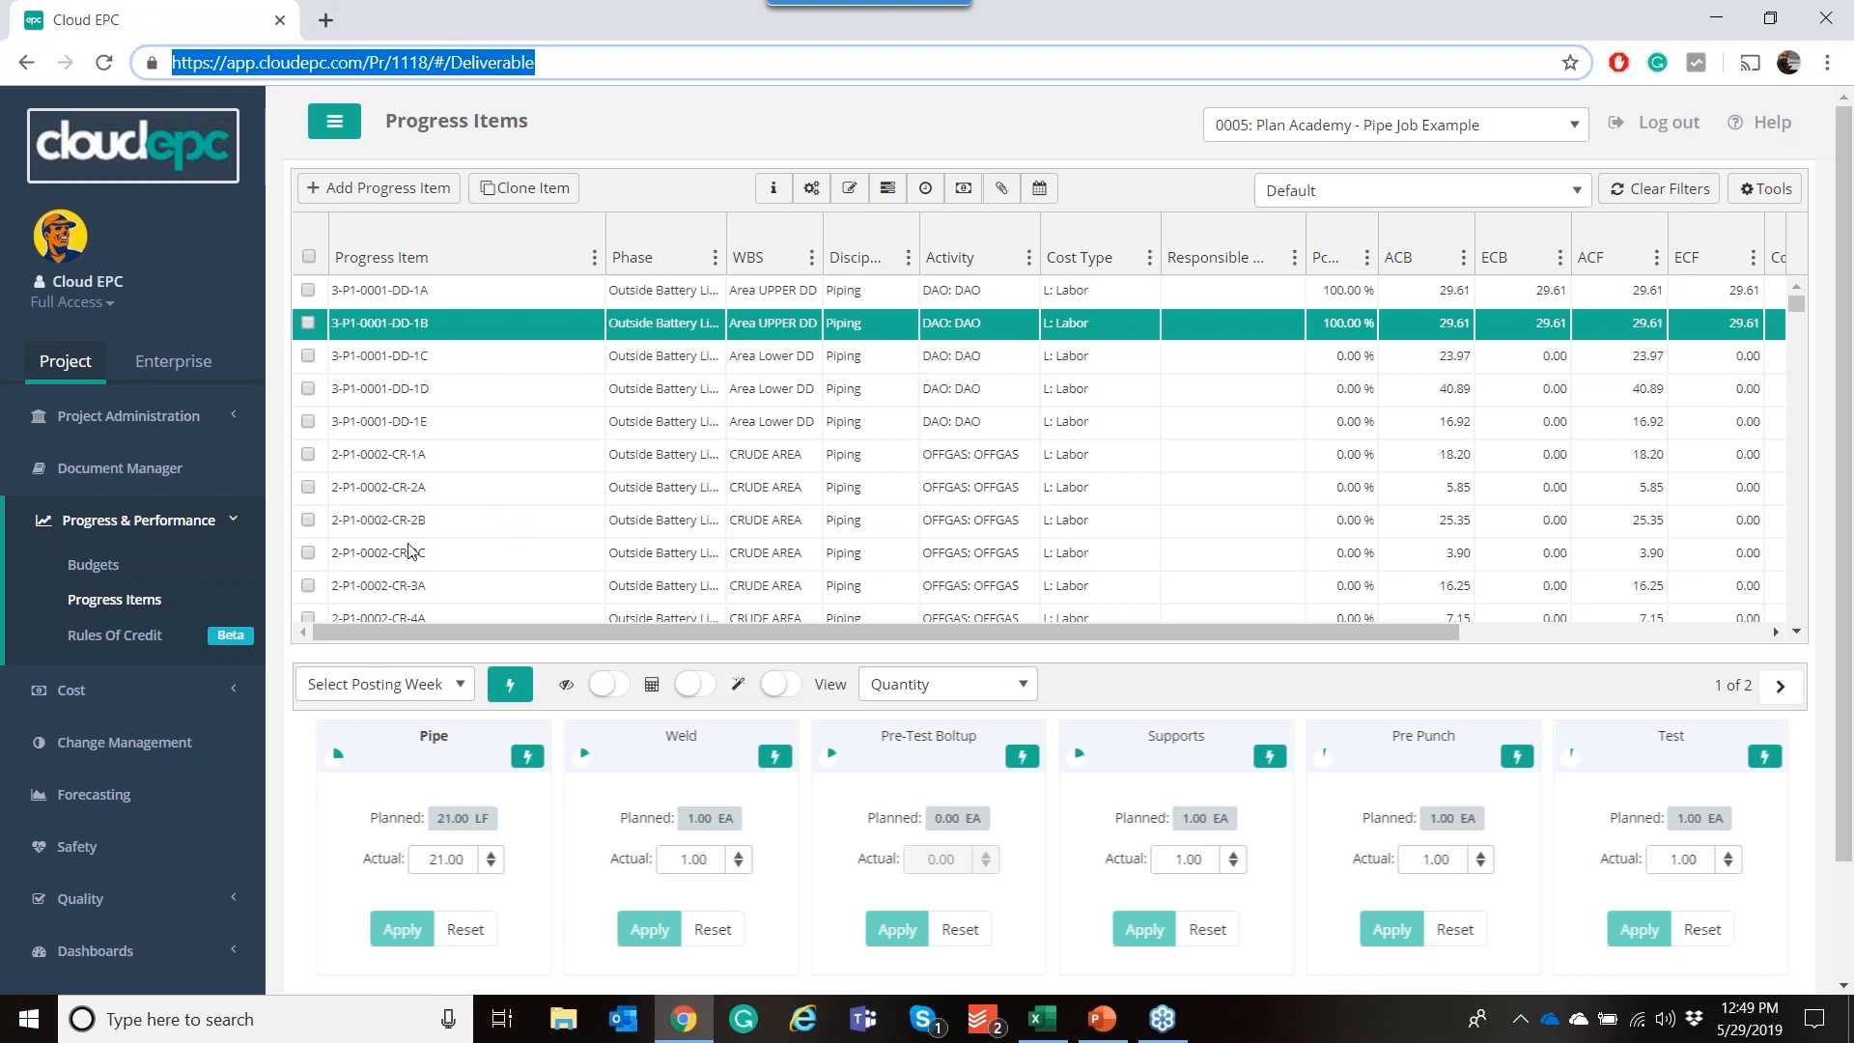
mouse_move(396, 583)
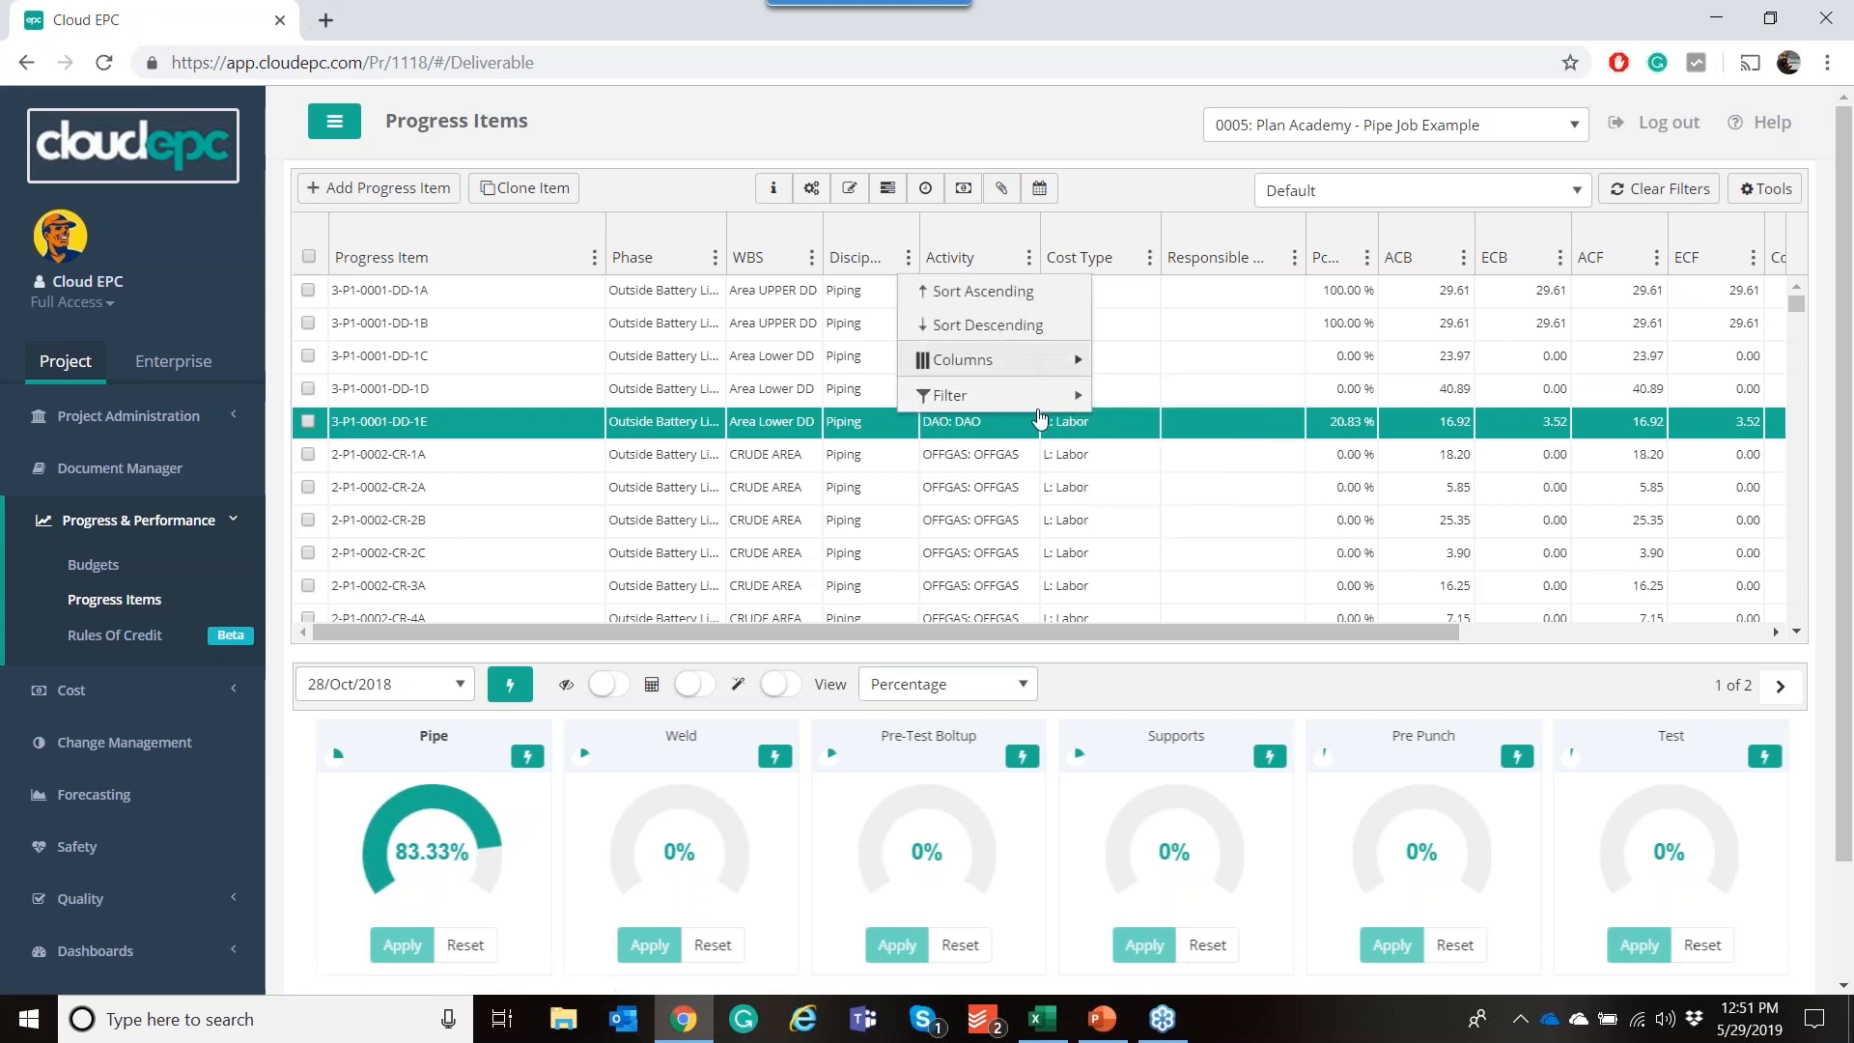
click(947, 394)
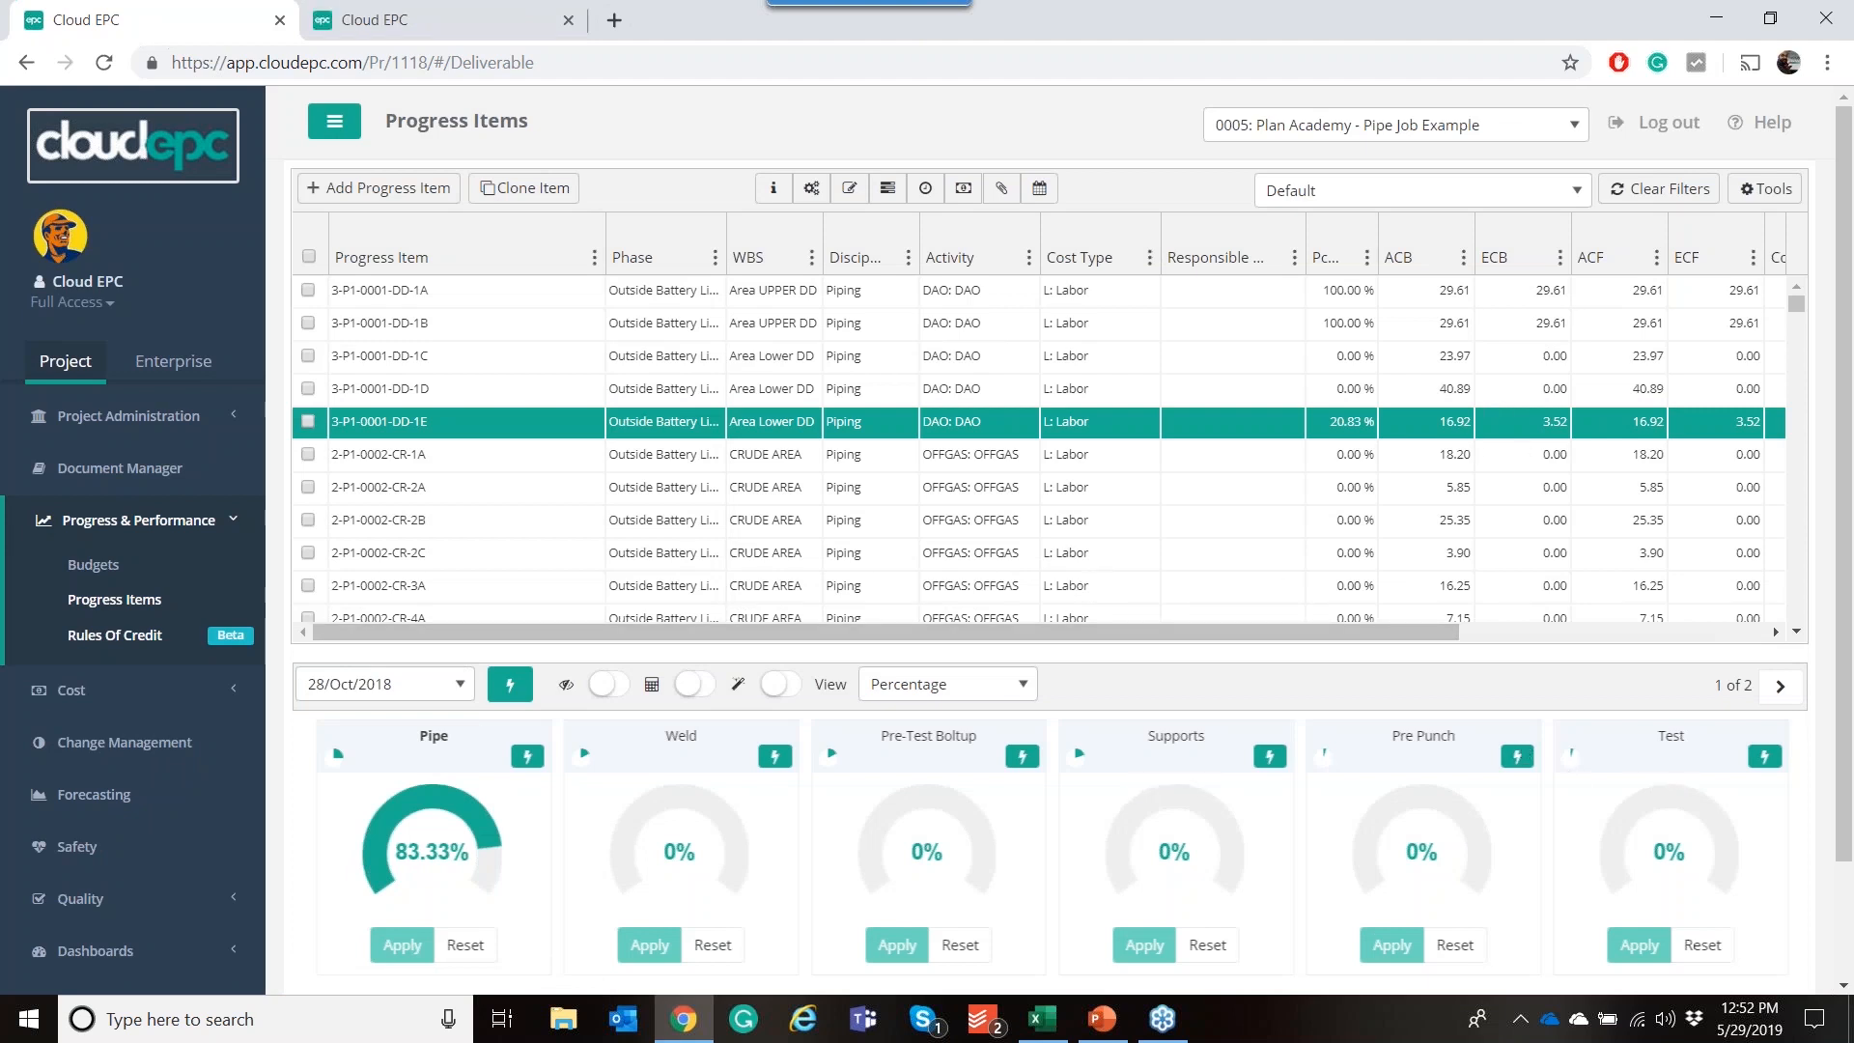
click(114, 635)
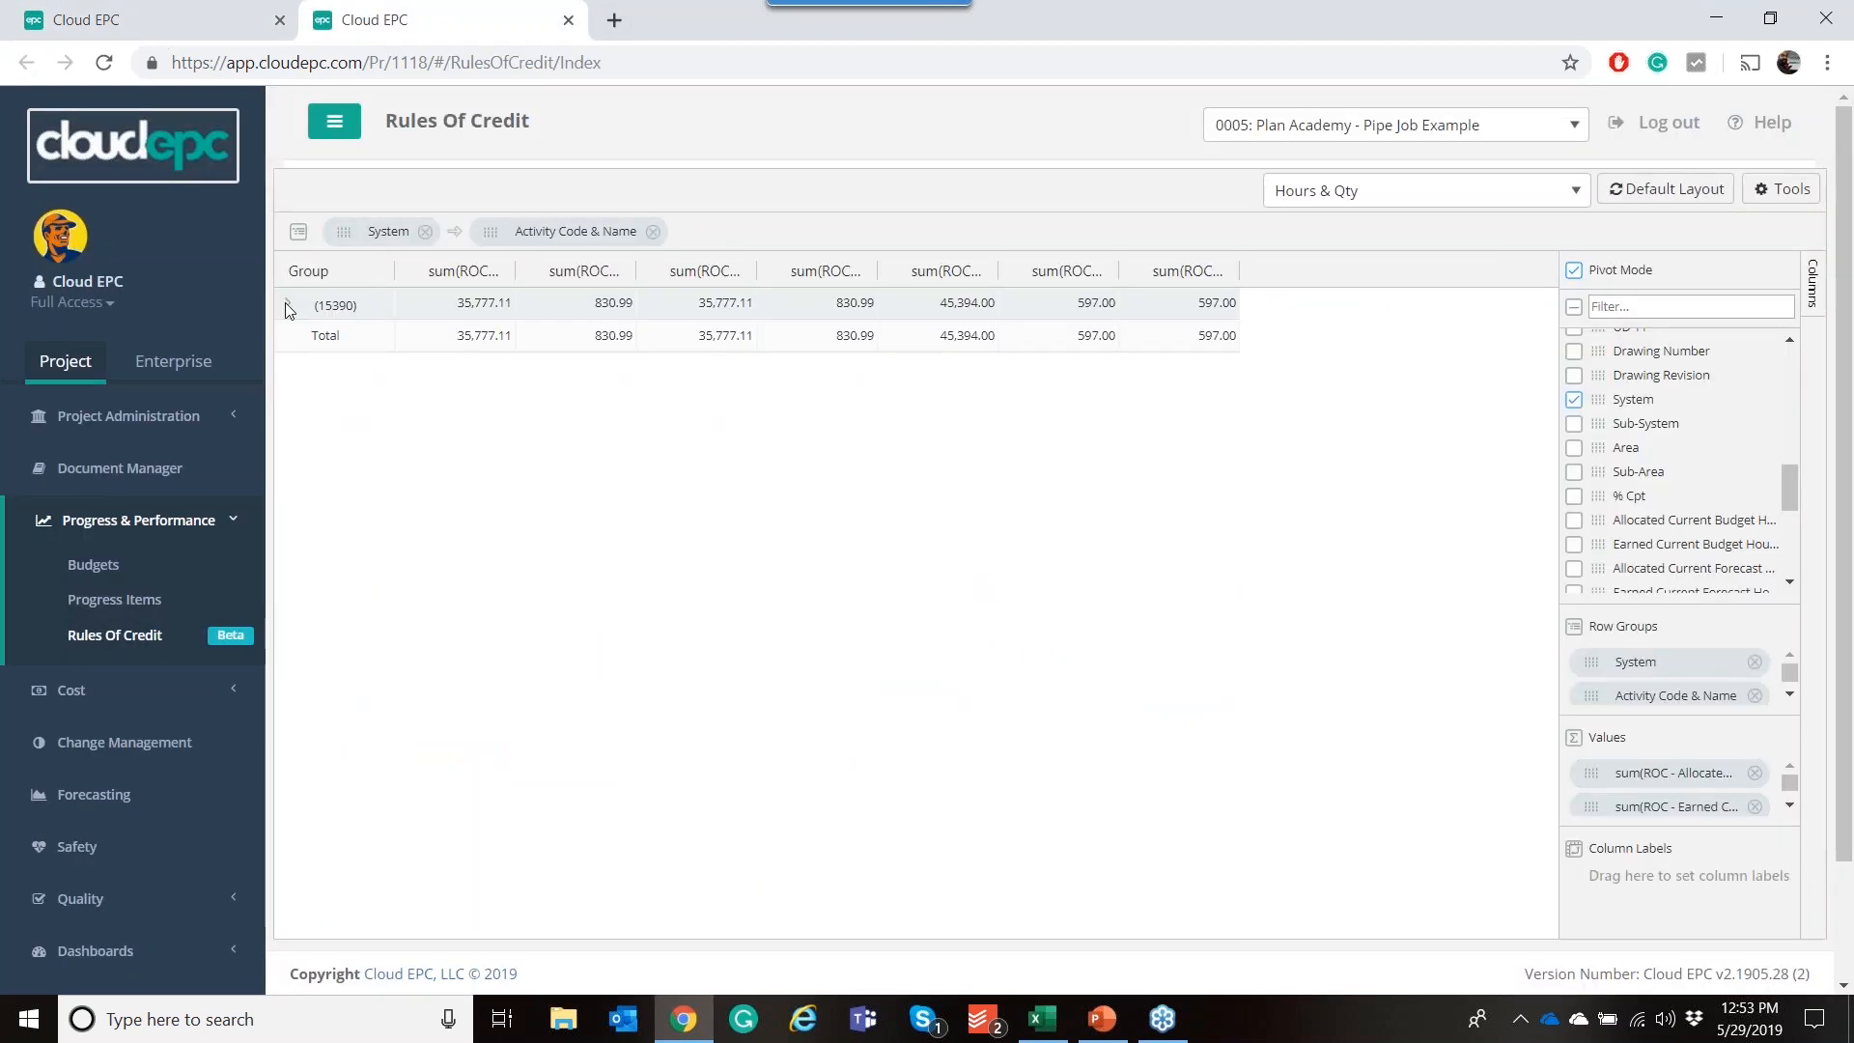